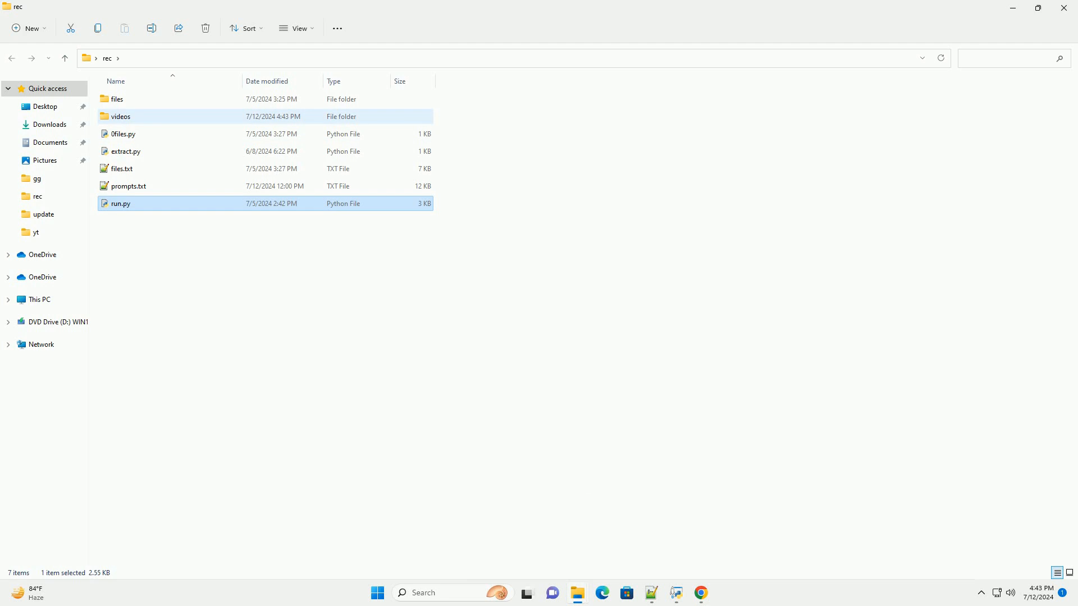
{"action": "mouse_move", "coordinate": [120, 116]}
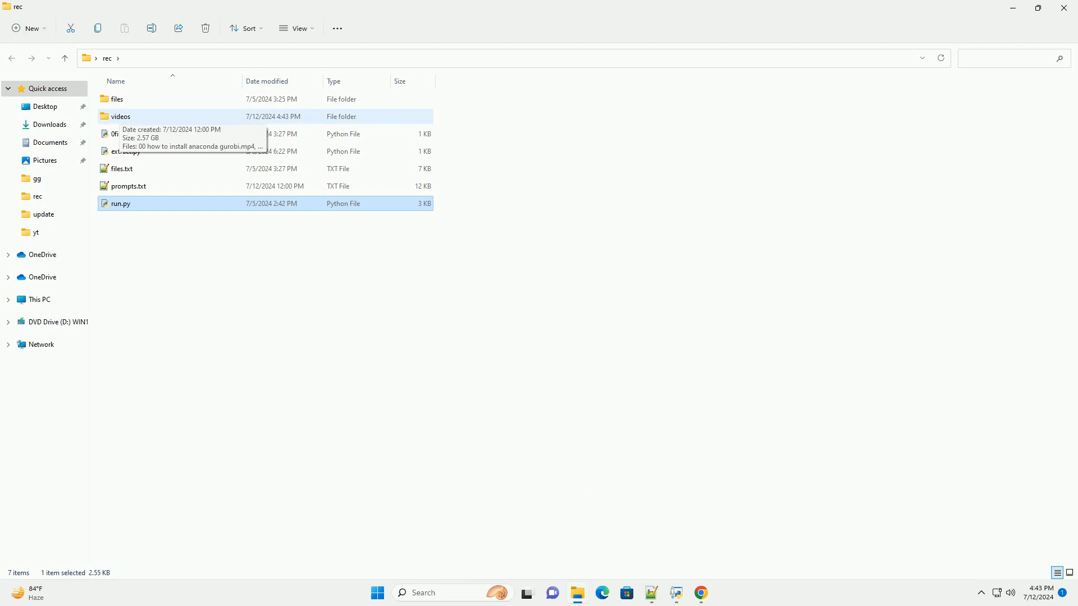
Open the videos folder, then follow the streaming tutorial from Get-ChildItem through Remove-Item.
{"action": "left_click", "coordinate": [120, 116]}
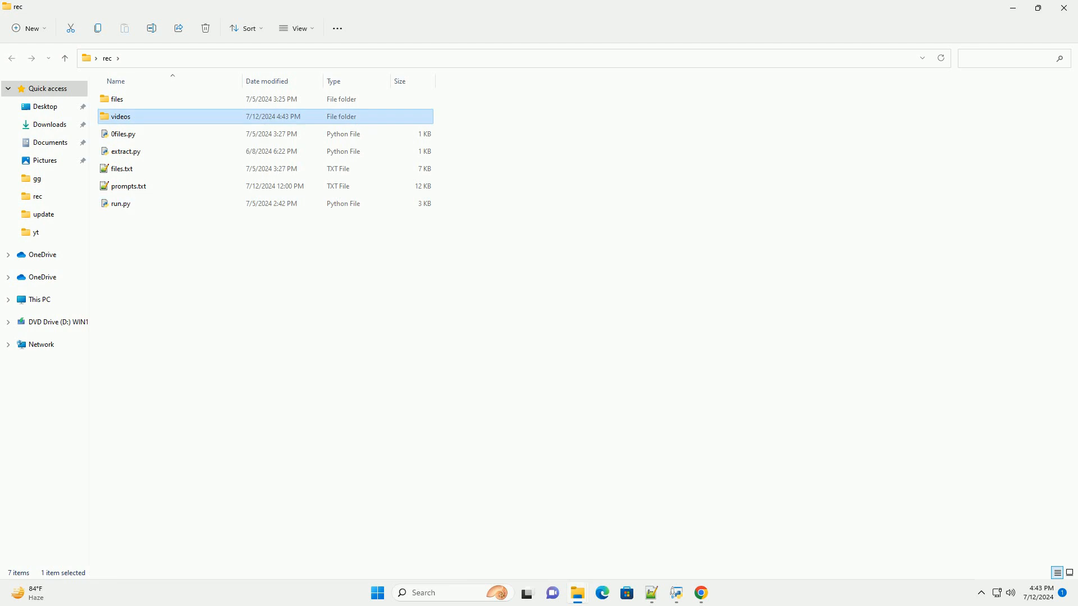
{"action": "double_click", "coordinate": [121, 116]}
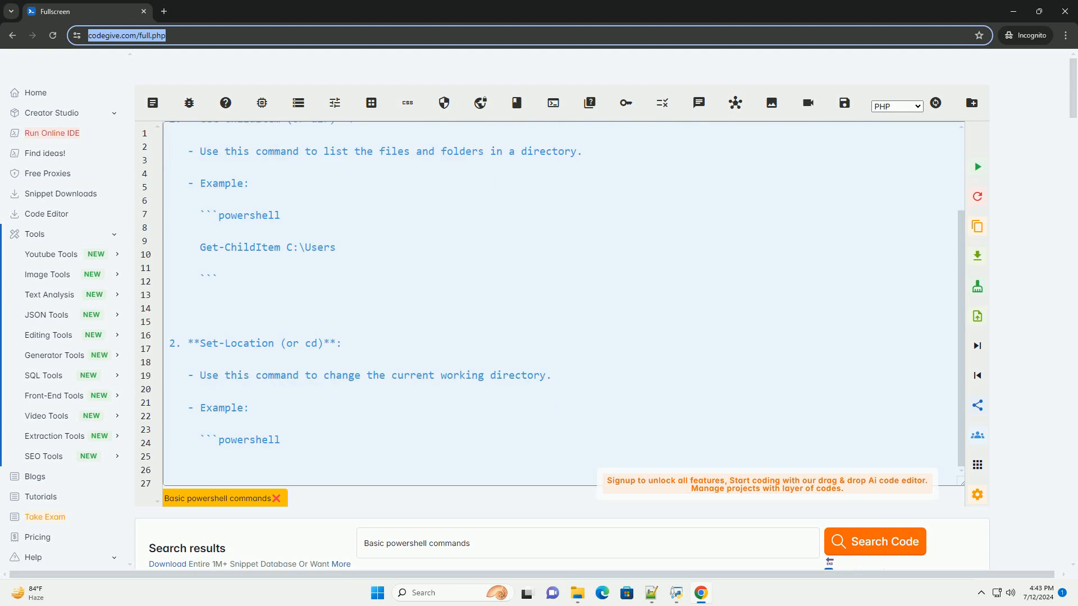
{"action": "scroll", "scroll_direction": "down", "scroll_amount": 3}
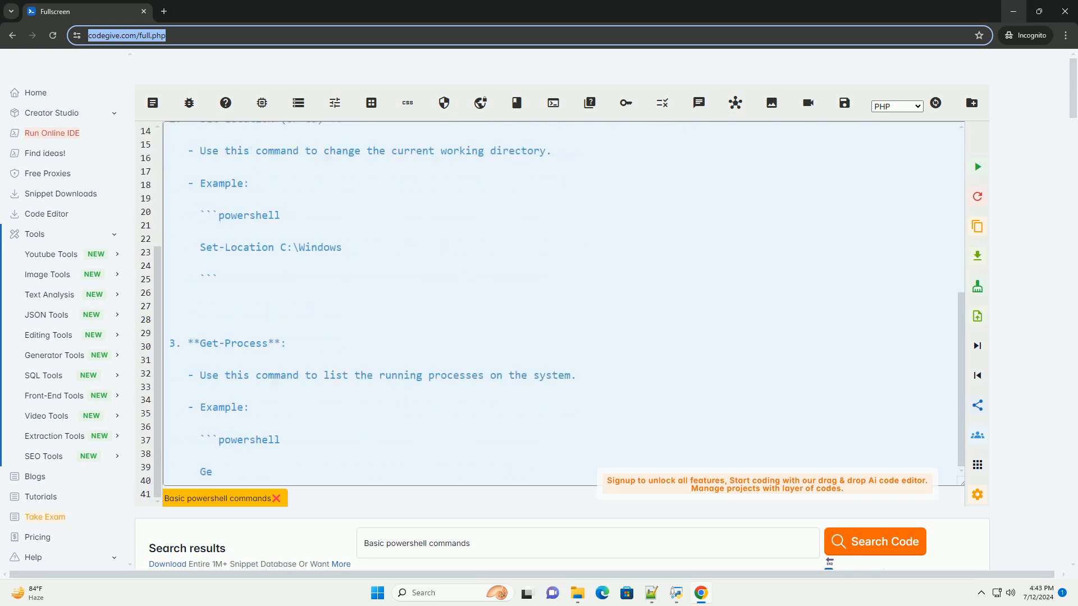
{"action": "scroll", "scroll_direction": "down", "scroll_amount": 3}
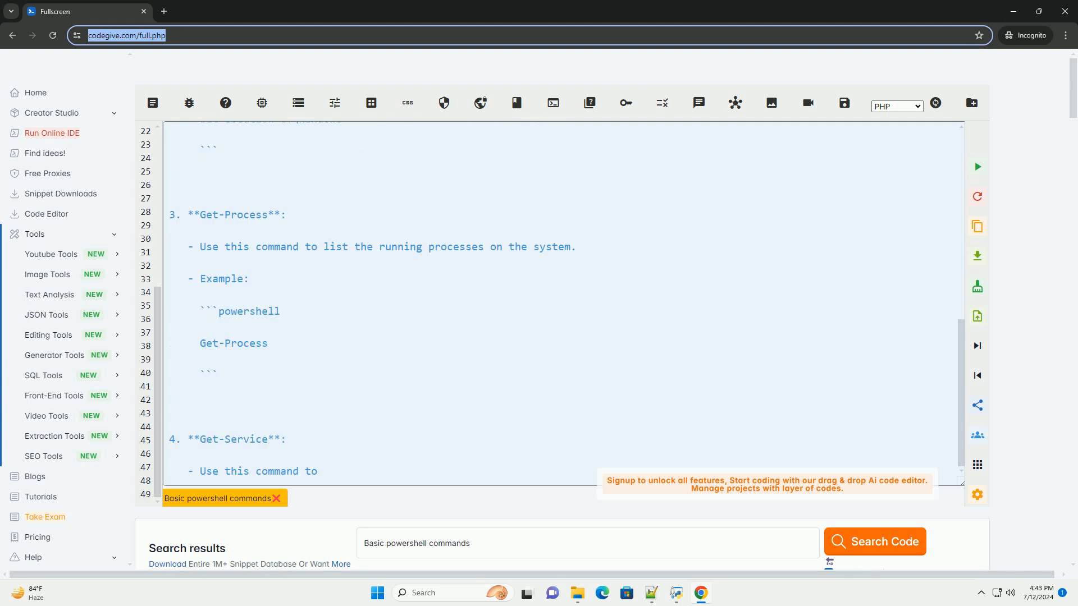
{"action": "scroll", "scroll_direction": "down", "scroll_amount": 3}
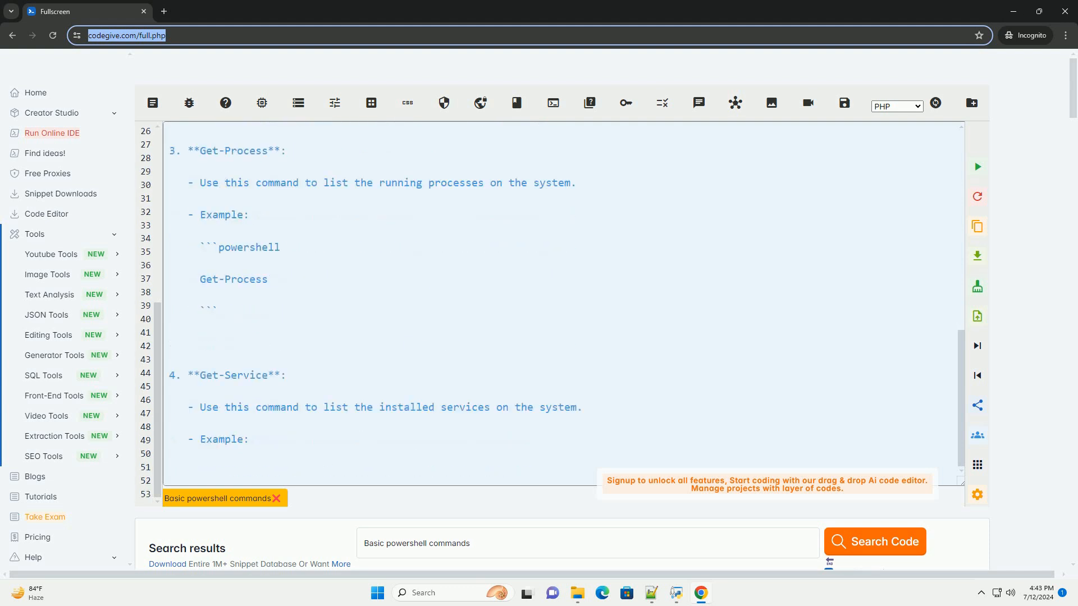
{"action": "scroll", "scroll_direction": "down", "scroll_amount": 3}
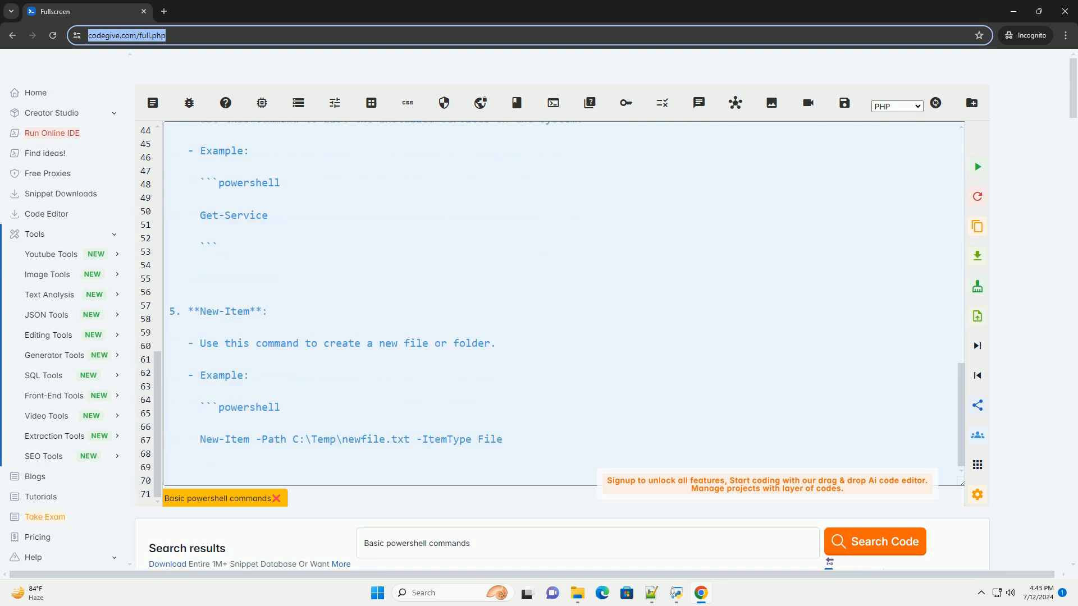
{"action": "scroll", "scroll_direction": "down", "scroll_amount": 3}
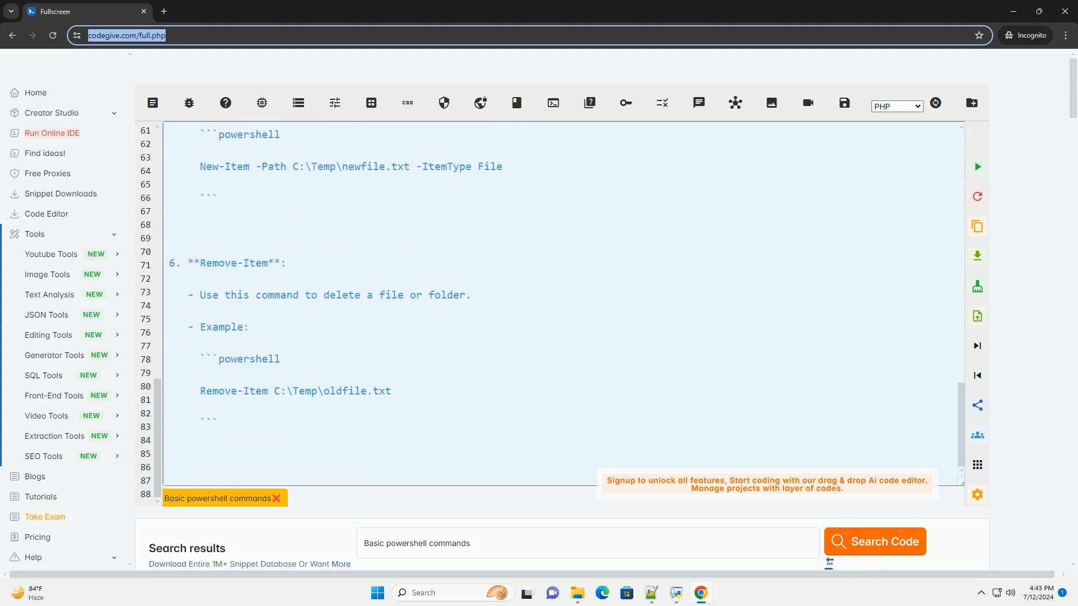
{"action": "scroll", "scroll_direction": "down", "scroll_amount": 3}
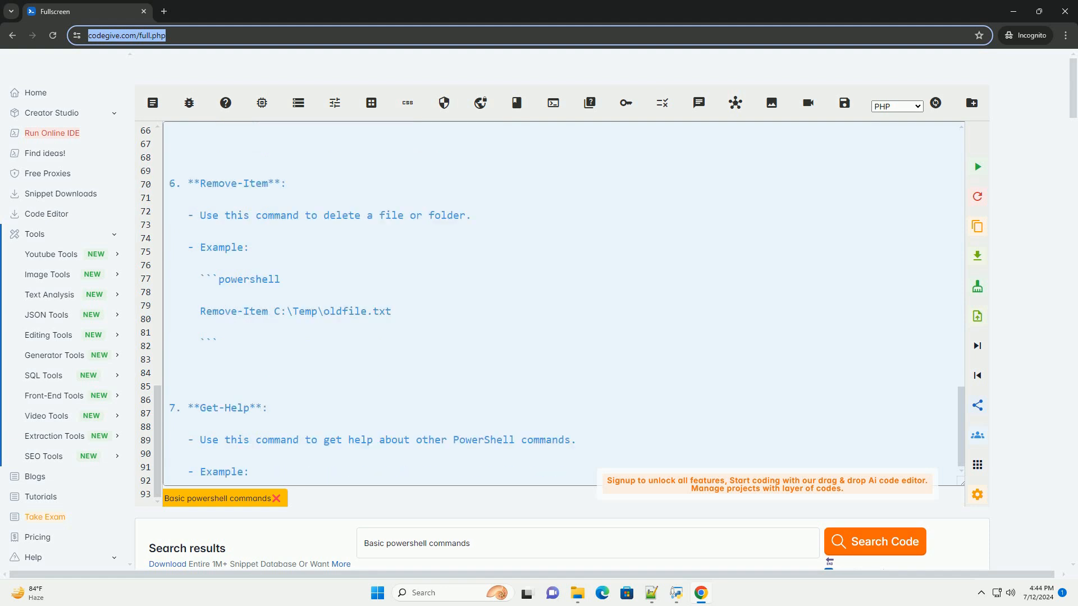
{"action": "scroll", "scroll_direction": "down", "scroll_amount": 3}
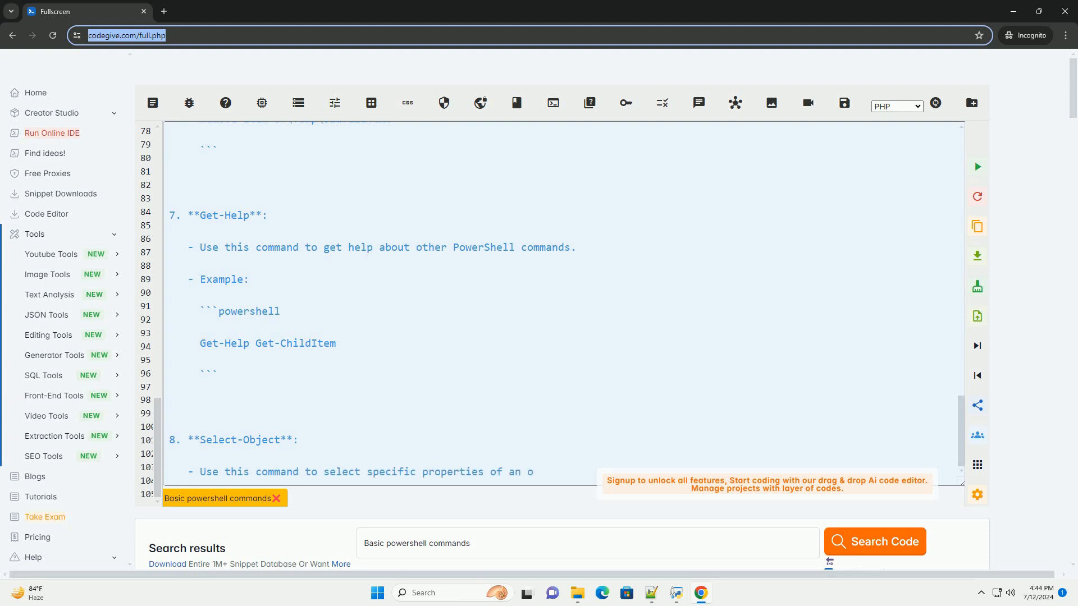
Follow the tutorial as it writes the Get-Help, Select-Object and ForEach-Object examples.
{"action": "scroll", "scroll_direction": "down", "scroll_amount": 3}
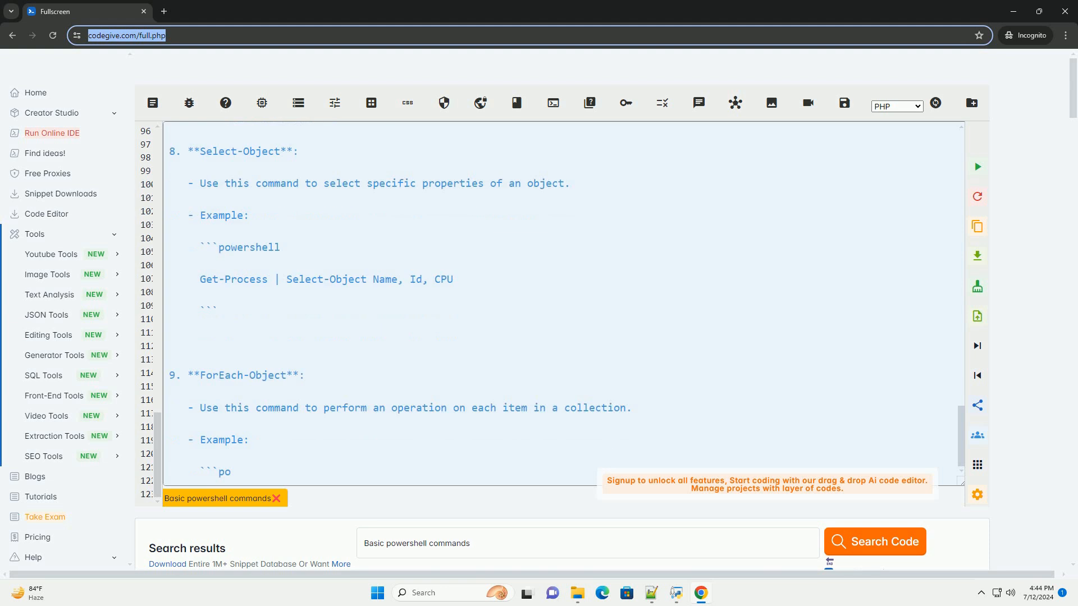
{"action": "scroll", "scroll_direction": "down", "scroll_amount": 3}
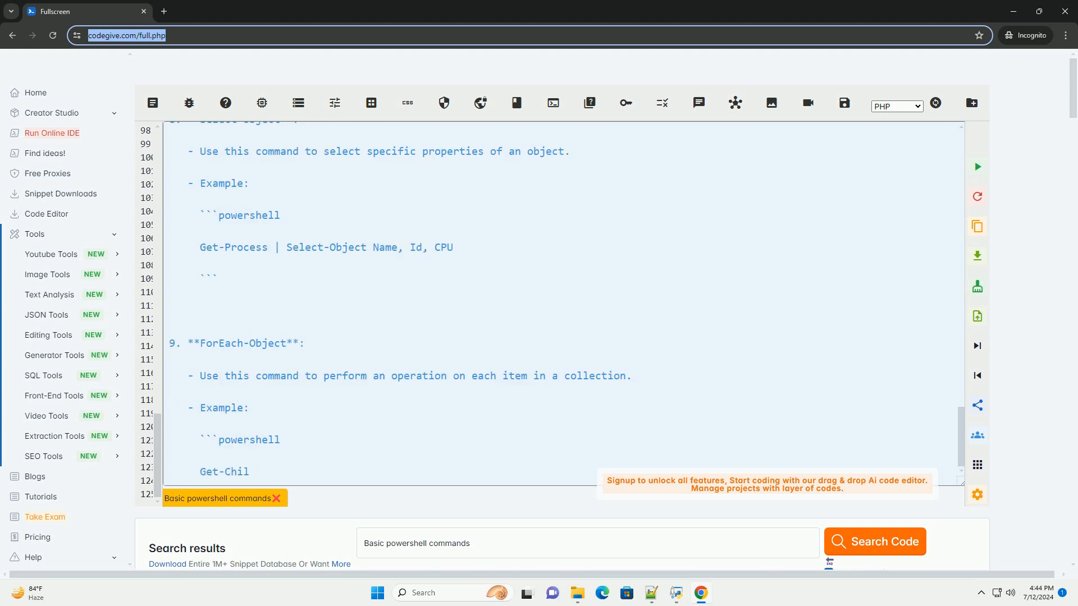
{"action": "type", "text": "dItem C:\\Logs | ForEach-Object { Write-Host $_.Name"}
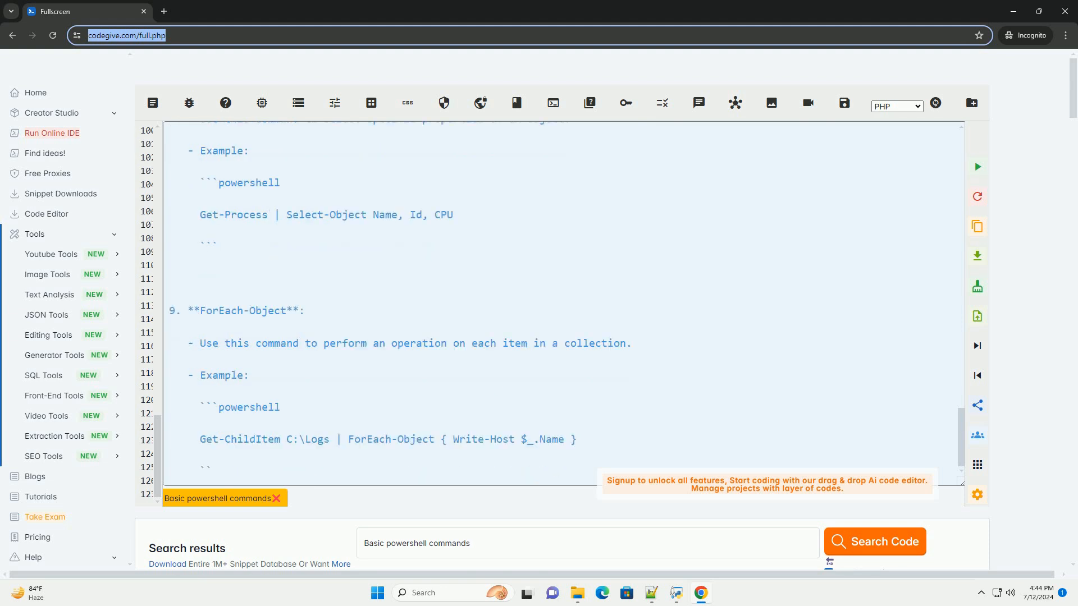
{"action": "scroll", "scroll_direction": "down", "scroll_amount": 3}
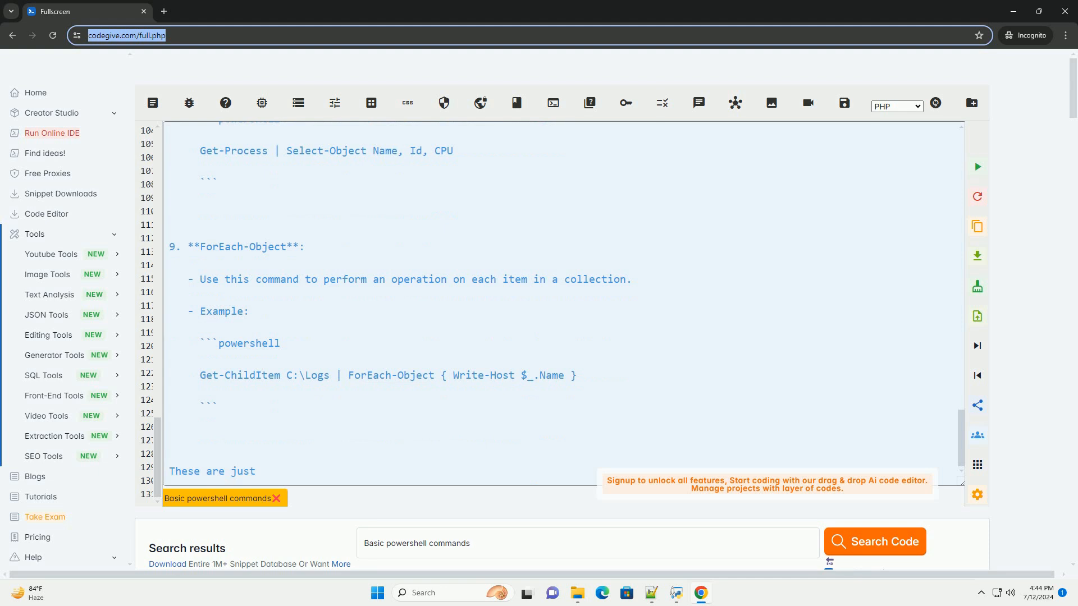
Scroll to the closing paragraph encouraging more PowerShell exploration and scripting experiments.
{"action": "type", "text": "a few basic PowerShell c"}
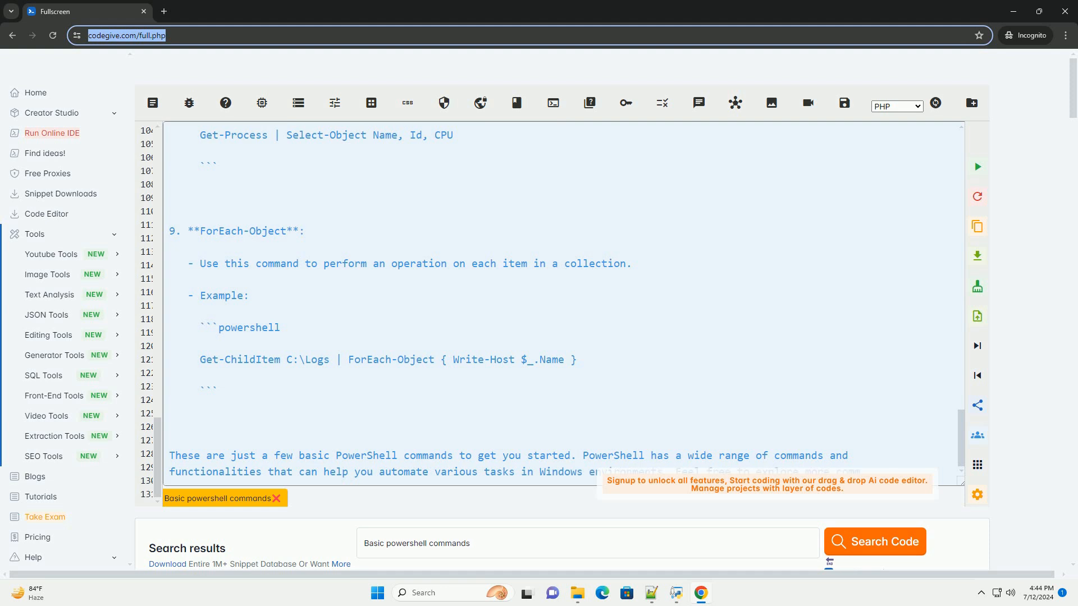
{"action": "scroll", "scroll_direction": "down", "scroll_amount": 3}
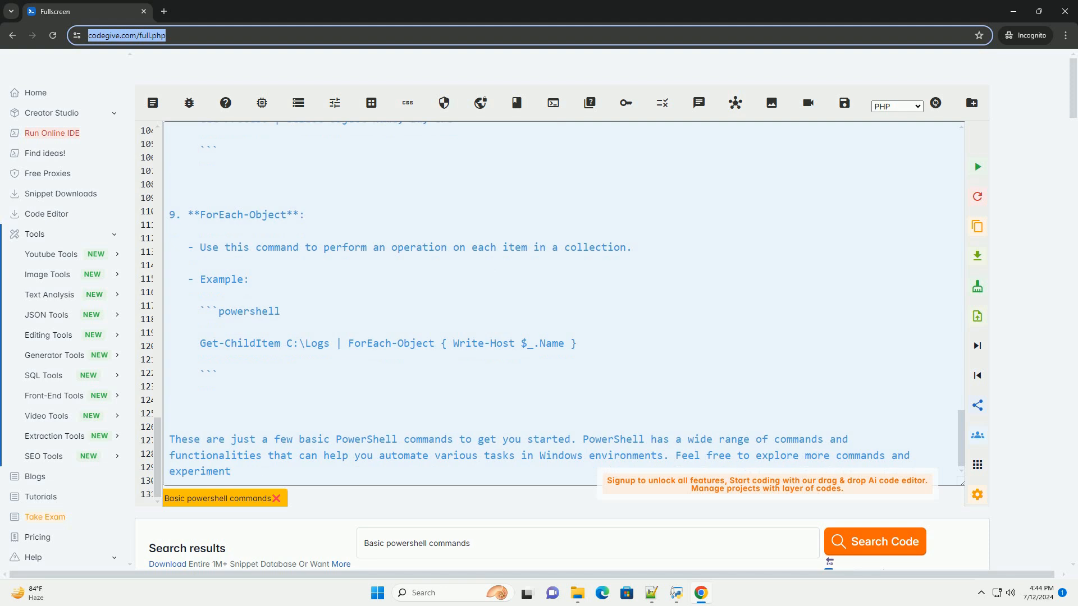
{"action": "type", "text": "with scripting to ma"}
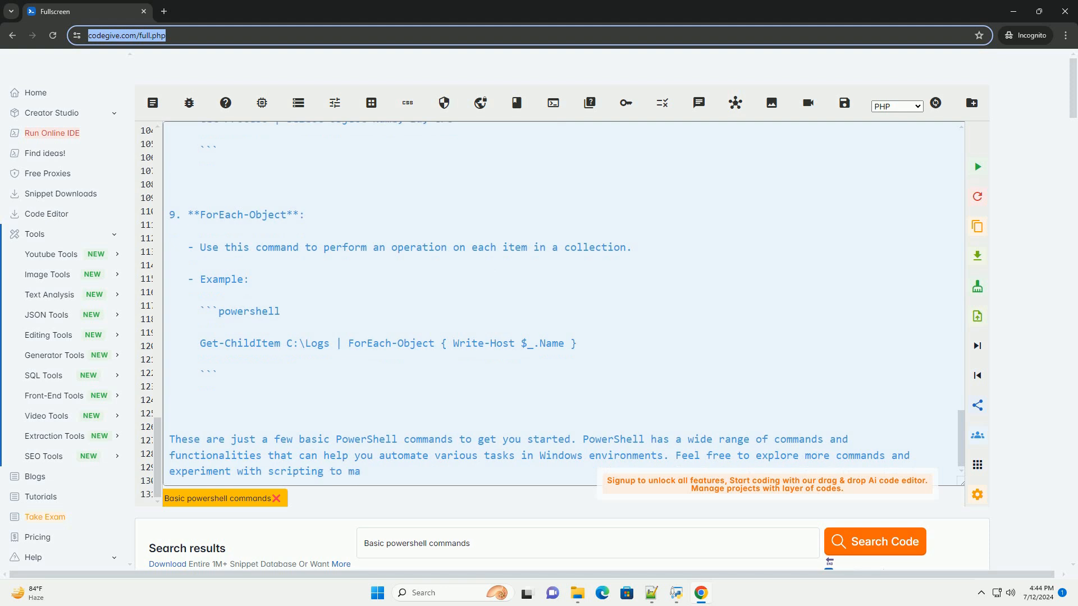